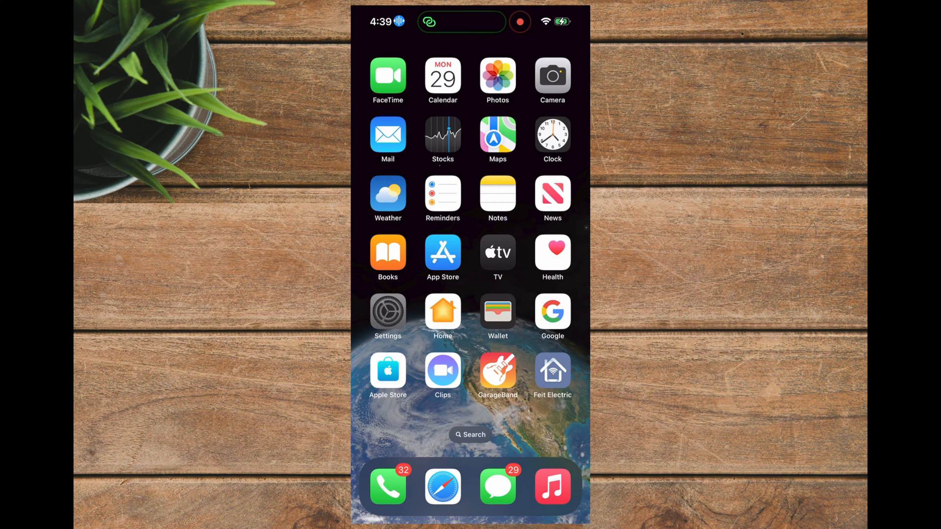
Step: Open Notifications > Siri > Announce Notifications to see the per-app list with Arlo Secure on
left_click(387, 312)
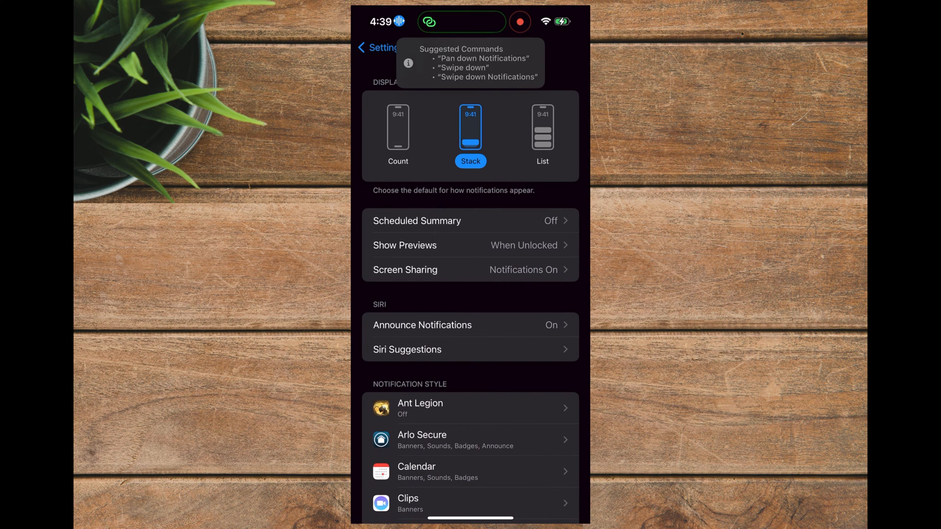
scroll("down", 3)
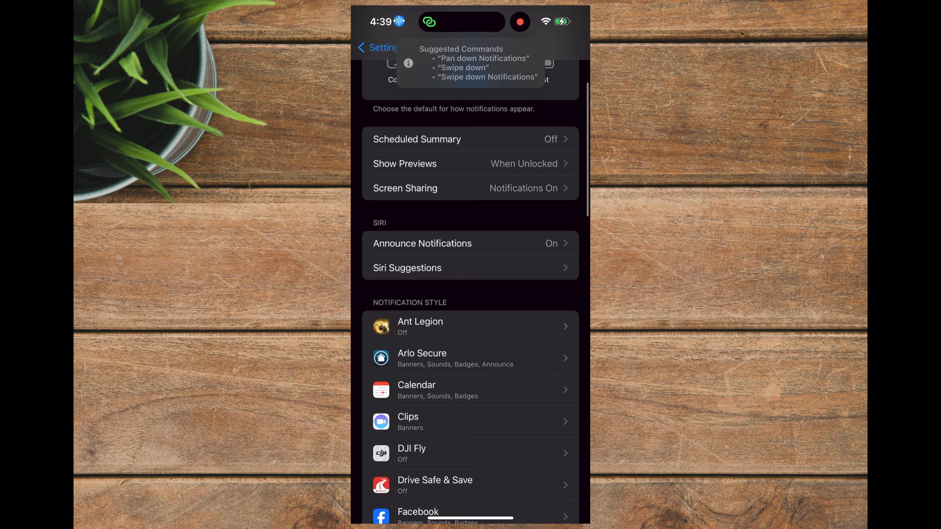
left_click(421, 243)
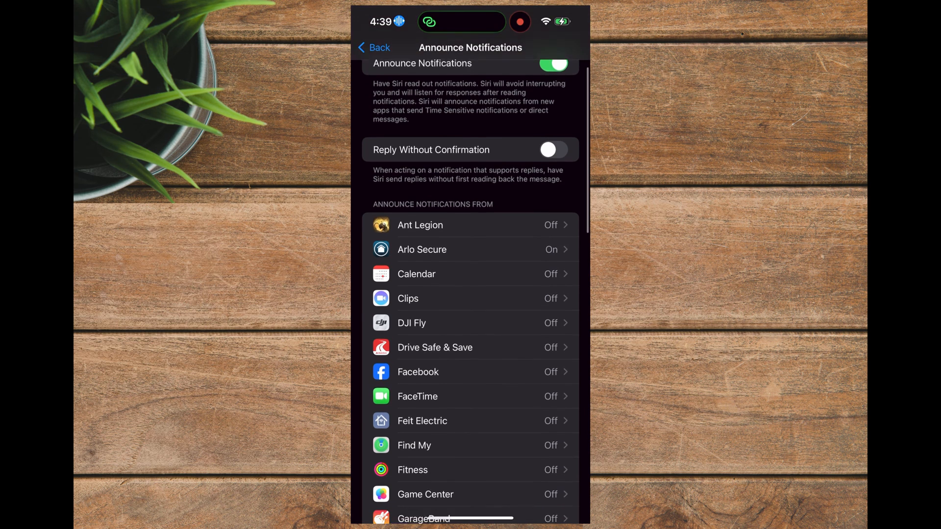
Step: Toggle Facebook announcements on and back off, confirm Arlo Secure stays on, then go Home
scroll("down", 3)
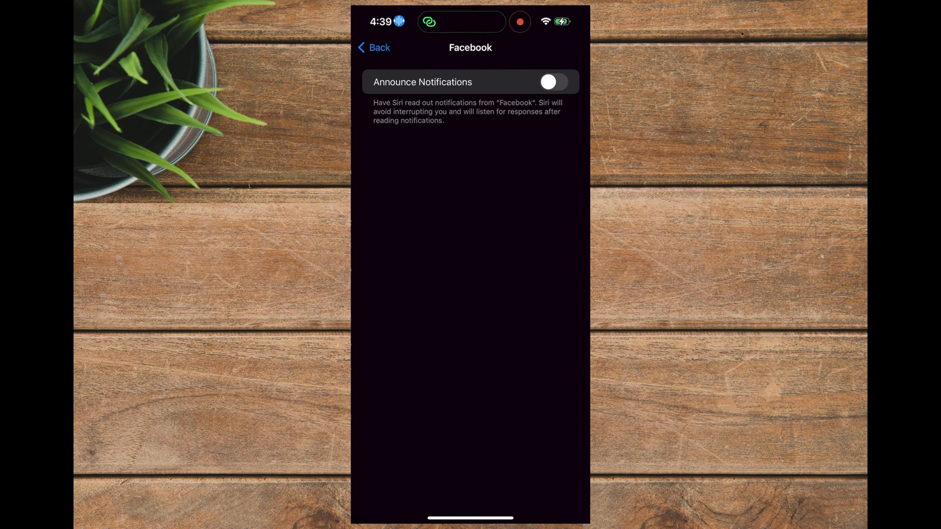
left_click(549, 82)
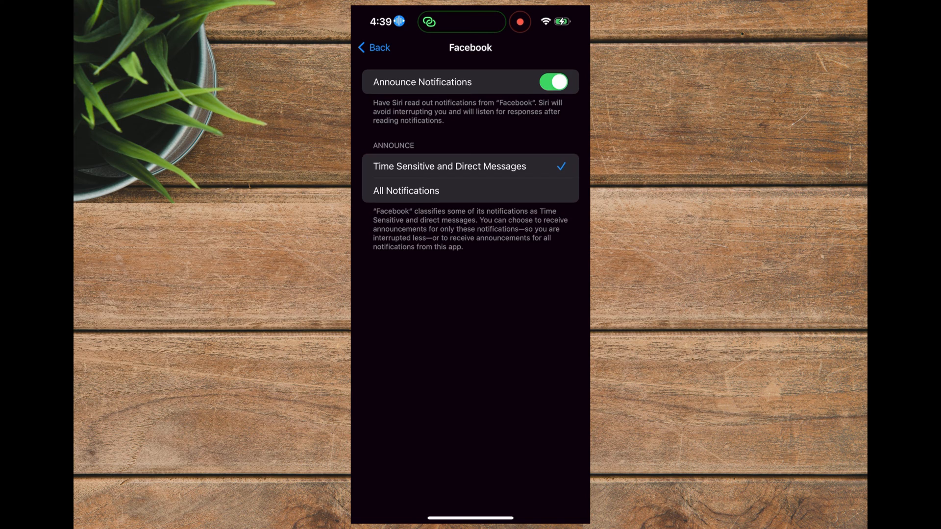
left_click(551, 82)
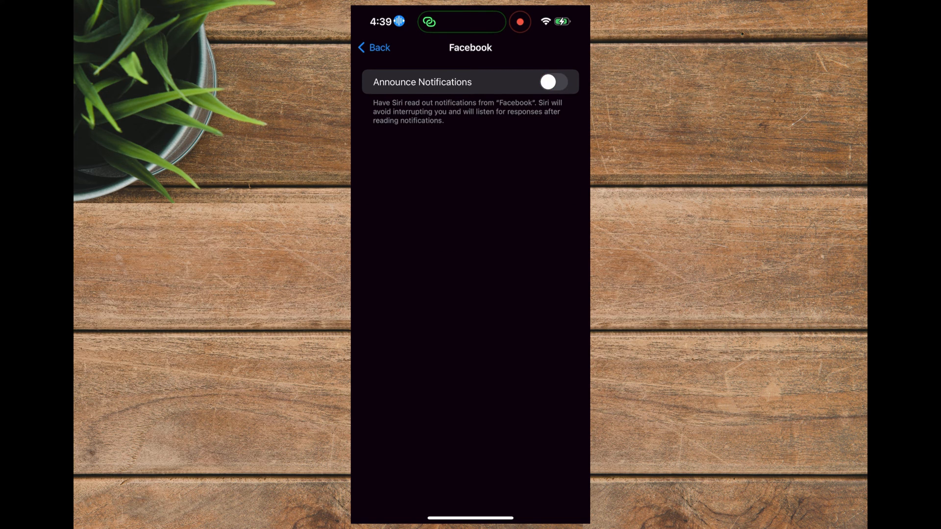
left_click(373, 47)
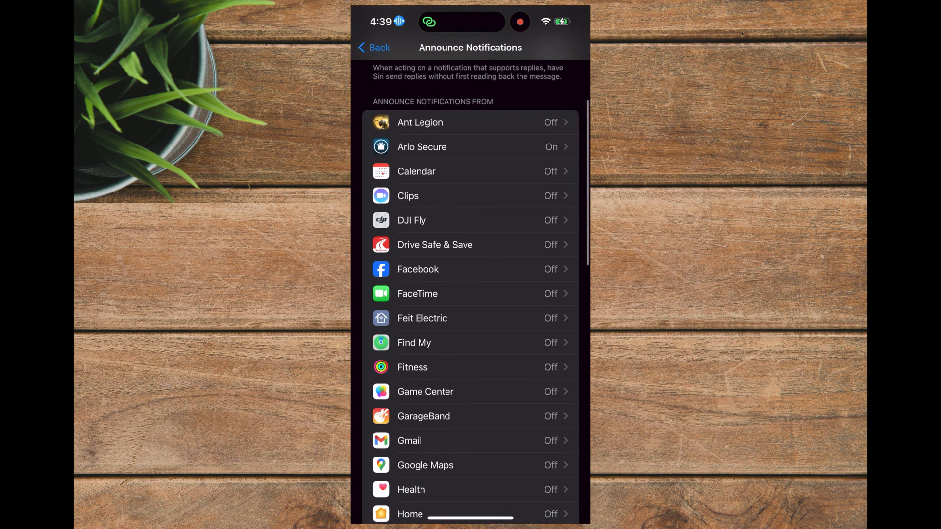
scroll("down", 3)
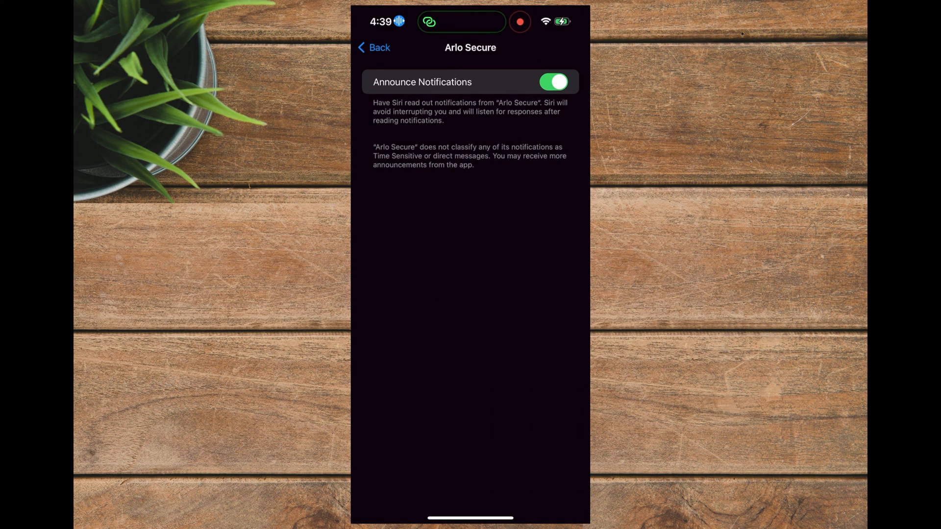
left_click(372, 47)
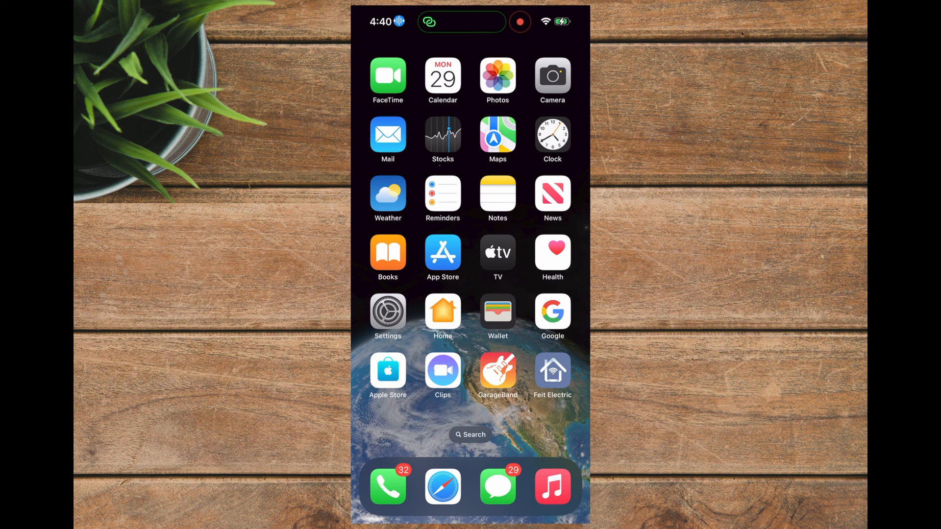
Step: Open Accessibility > Siri and check Announce Notifications on Speaker, which is off
left_click(387, 310)
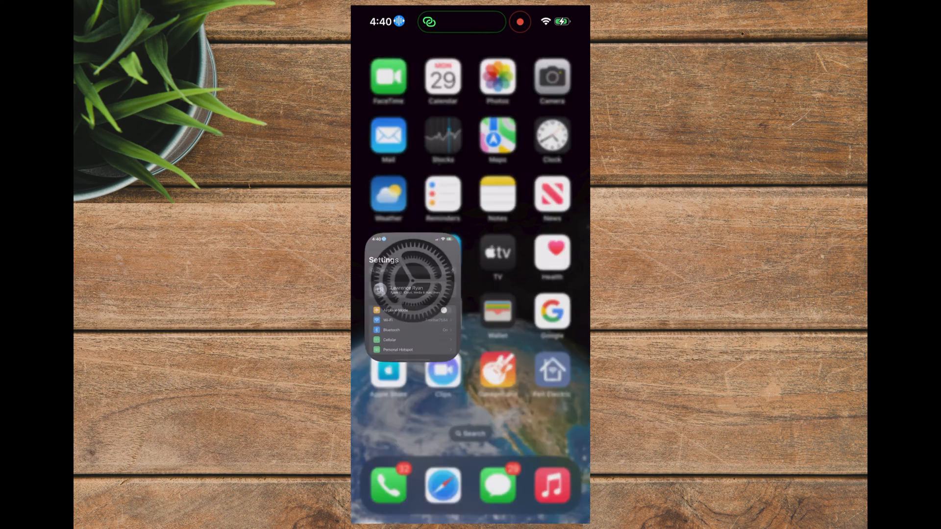
left_click(411, 288)
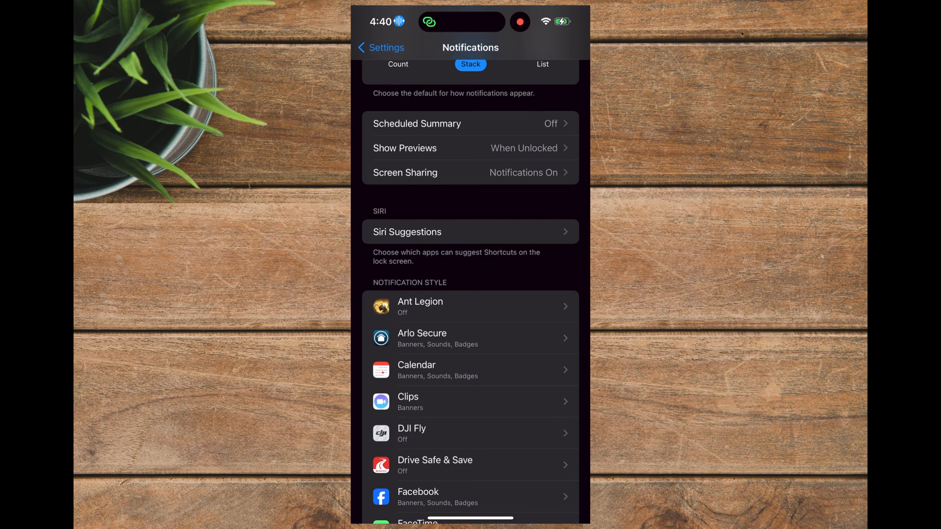
left_click(382, 47)
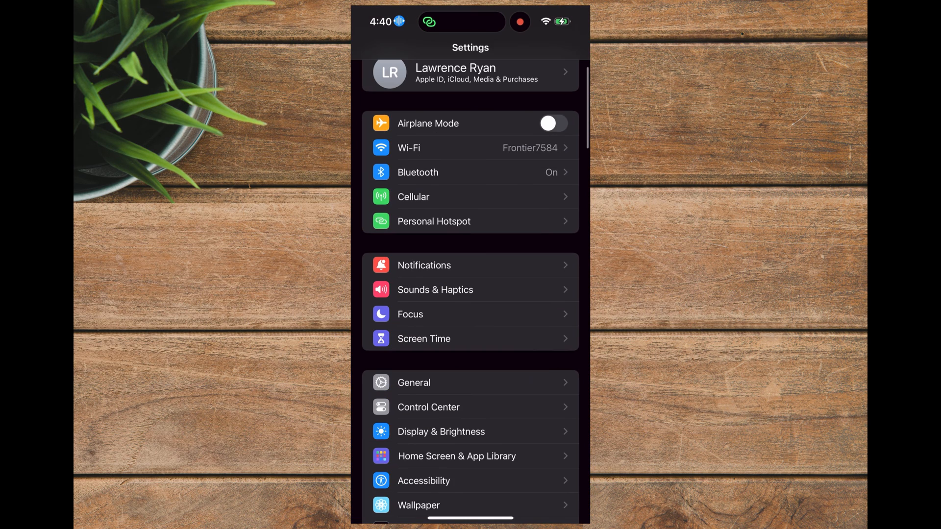
scroll("down", 3)
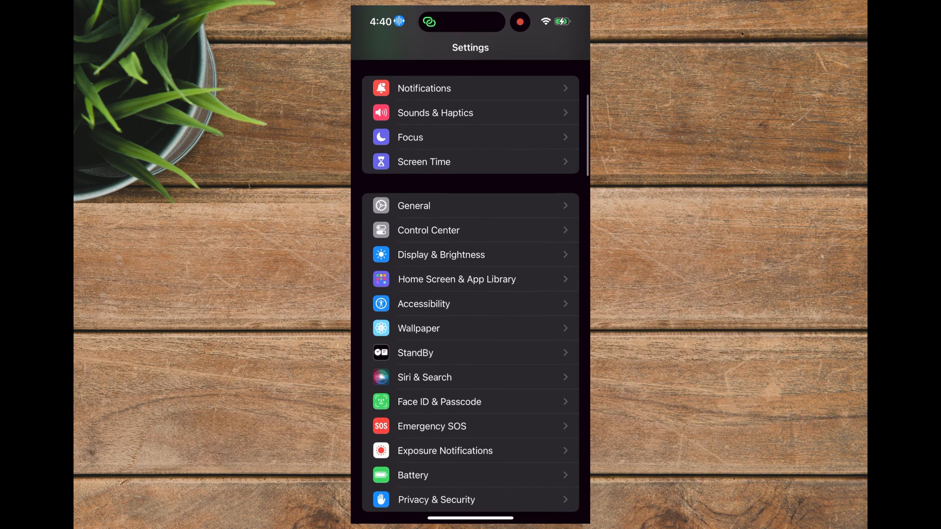
left_click(423, 304)
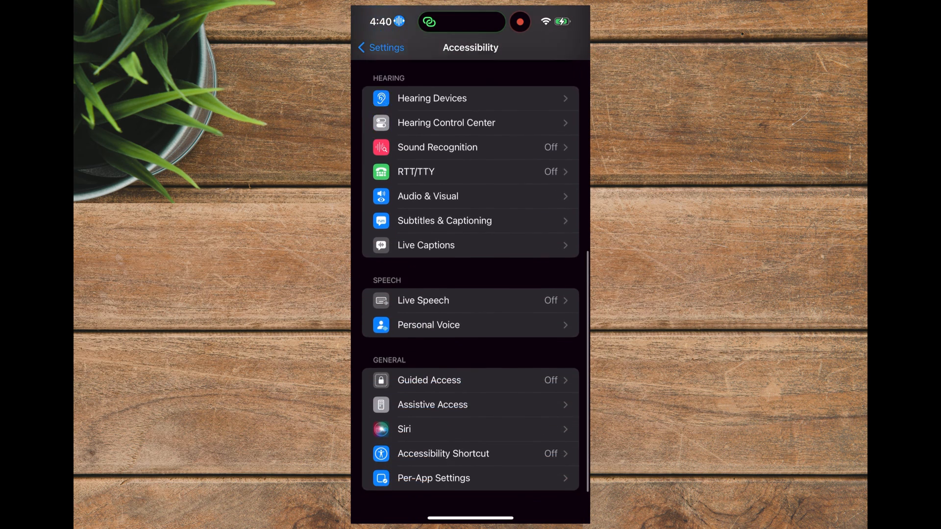
left_click(404, 429)
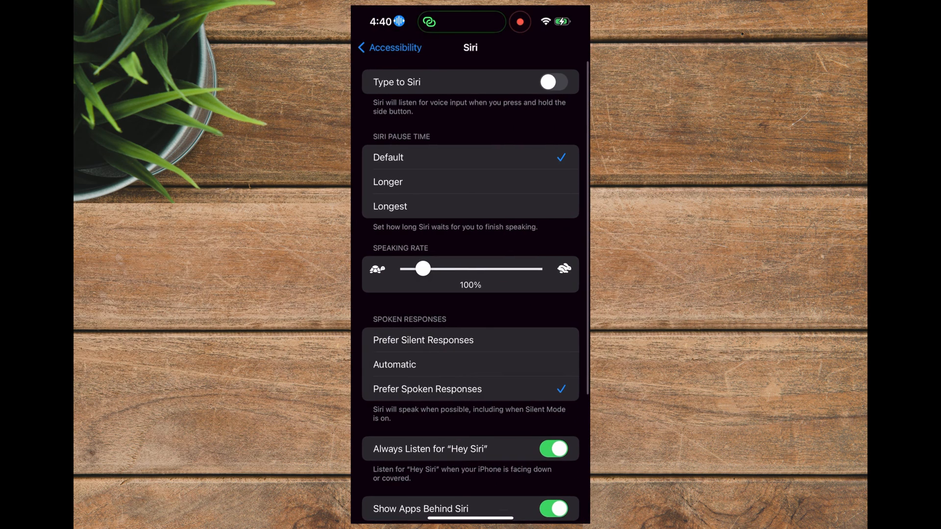
scroll("down", 3)
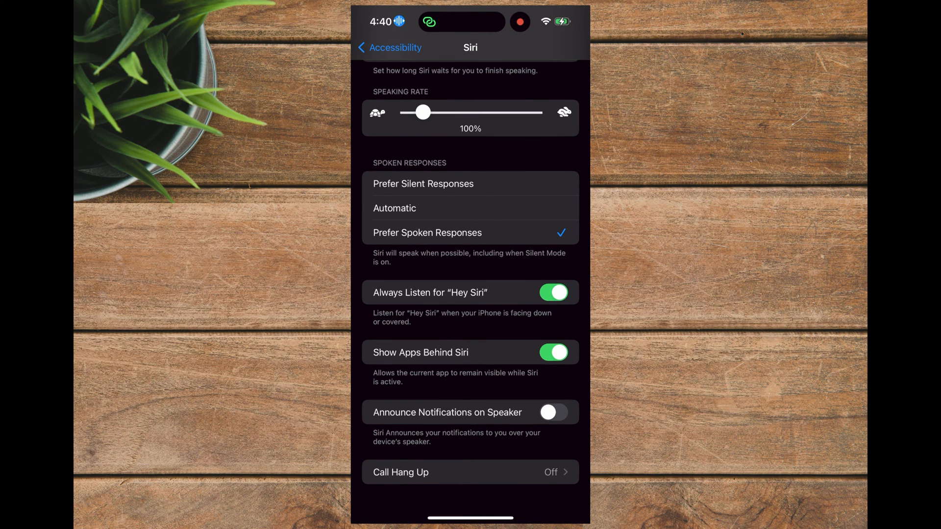
left_click(388, 47)
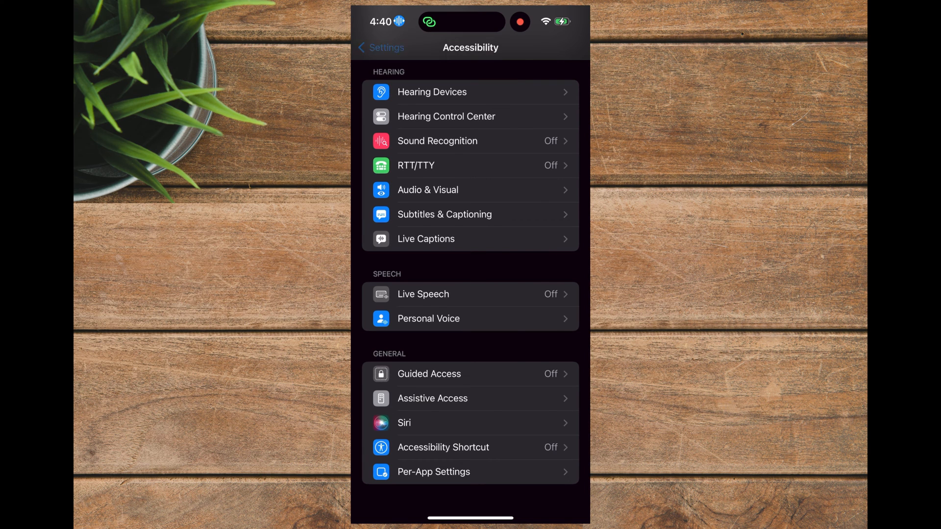
Step: Return to Notifications > Announce Notifications and scroll the app list showing Arlo Secure on
left_click(380, 47)
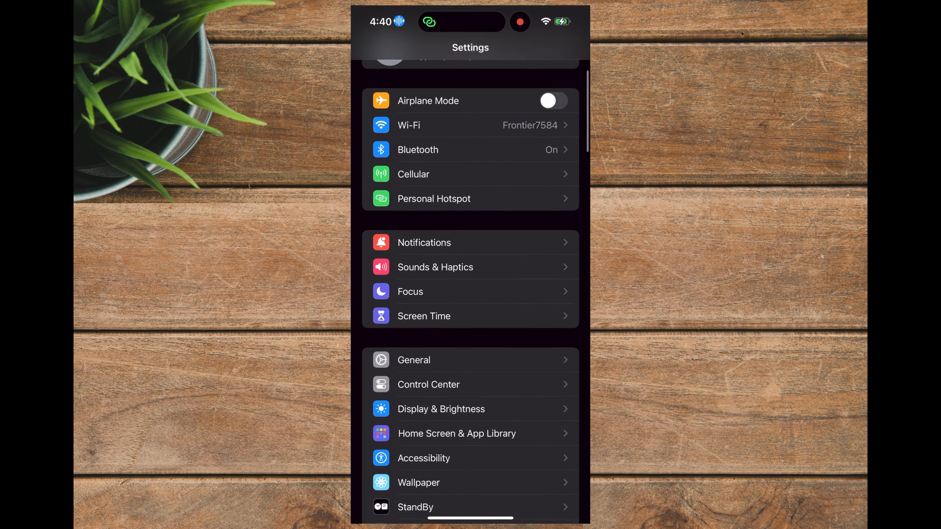
left_click(423, 242)
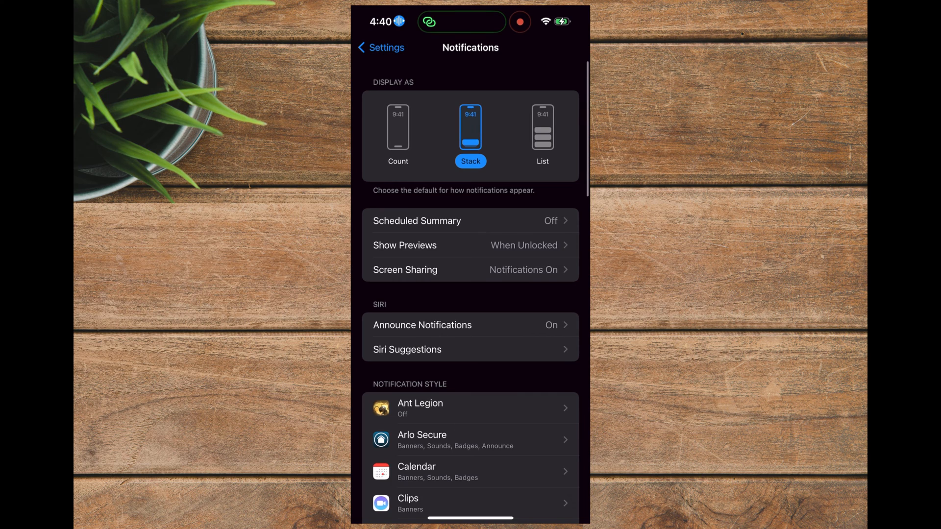
scroll("down", 3)
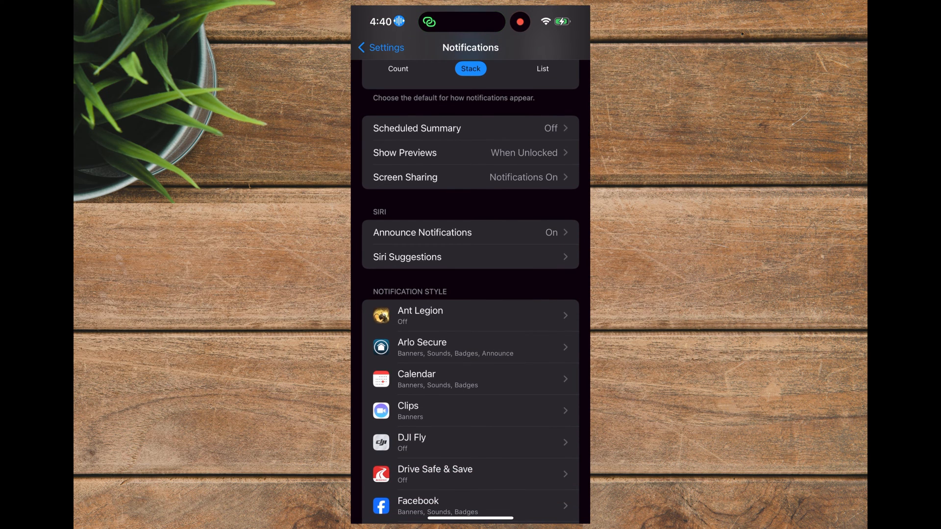
left_click(422, 232)
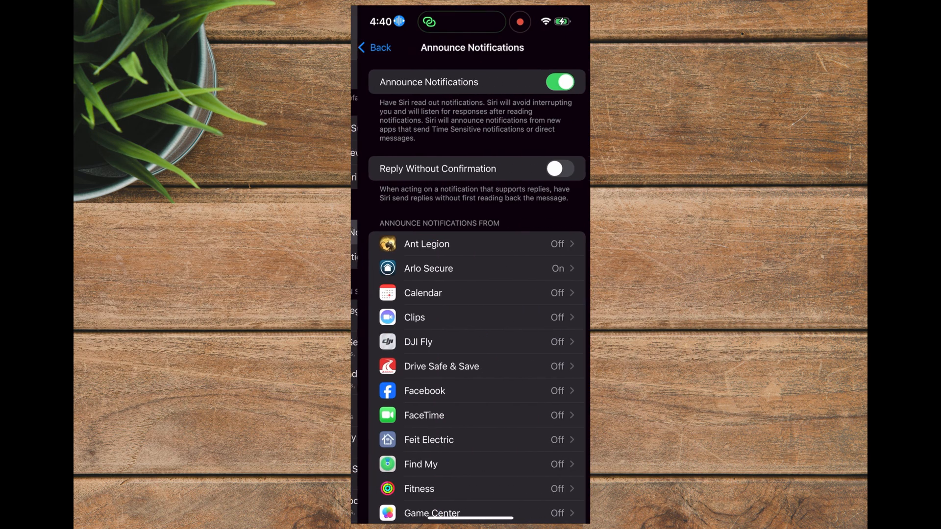
scroll("down", 3)
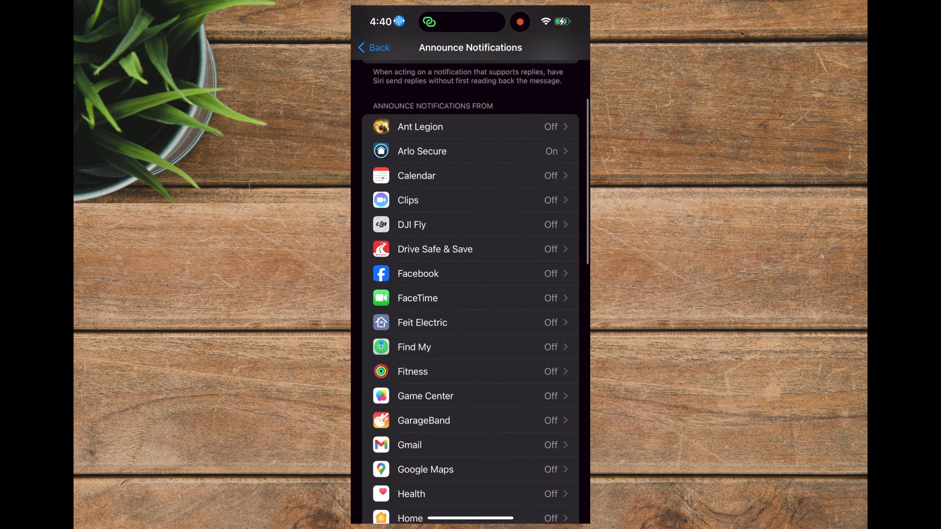
scroll("down", 3)
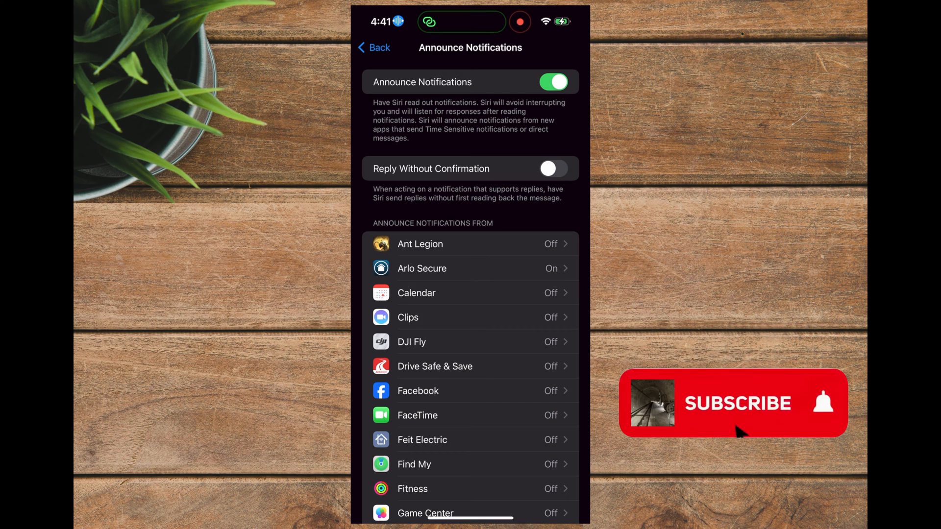
left_click(732, 402)
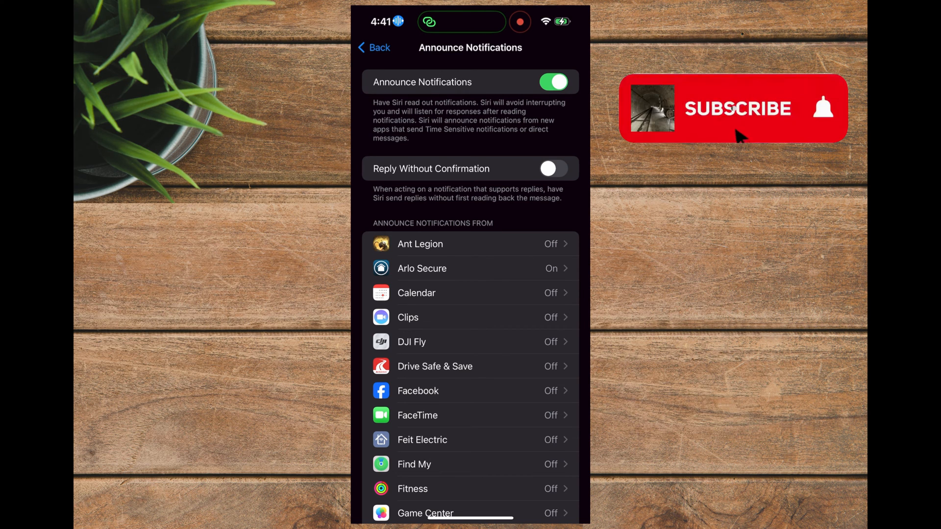
left_click(733, 108)
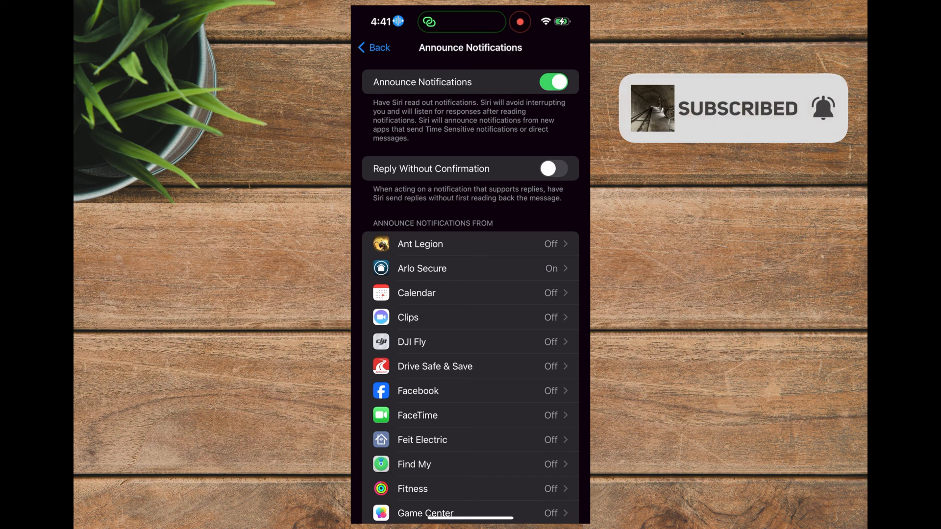